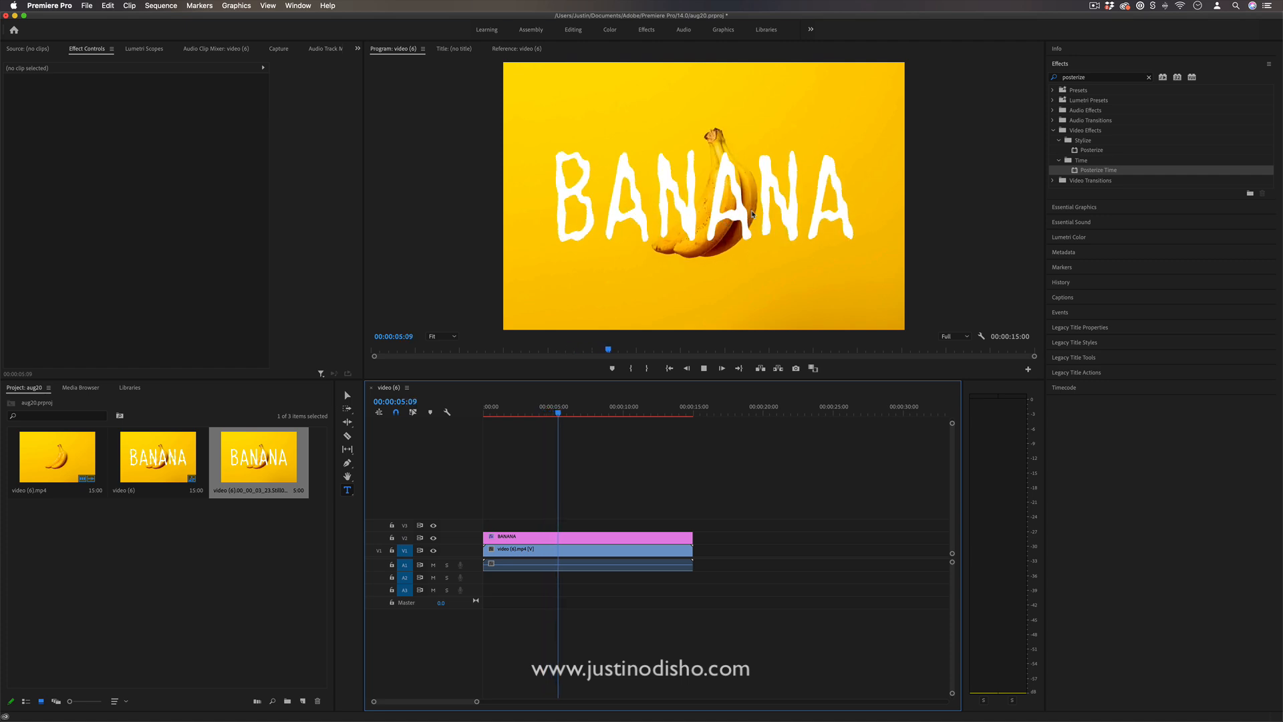
- Delete the BANANA title clip from track V2, leaving only the banana video
click(588, 413)
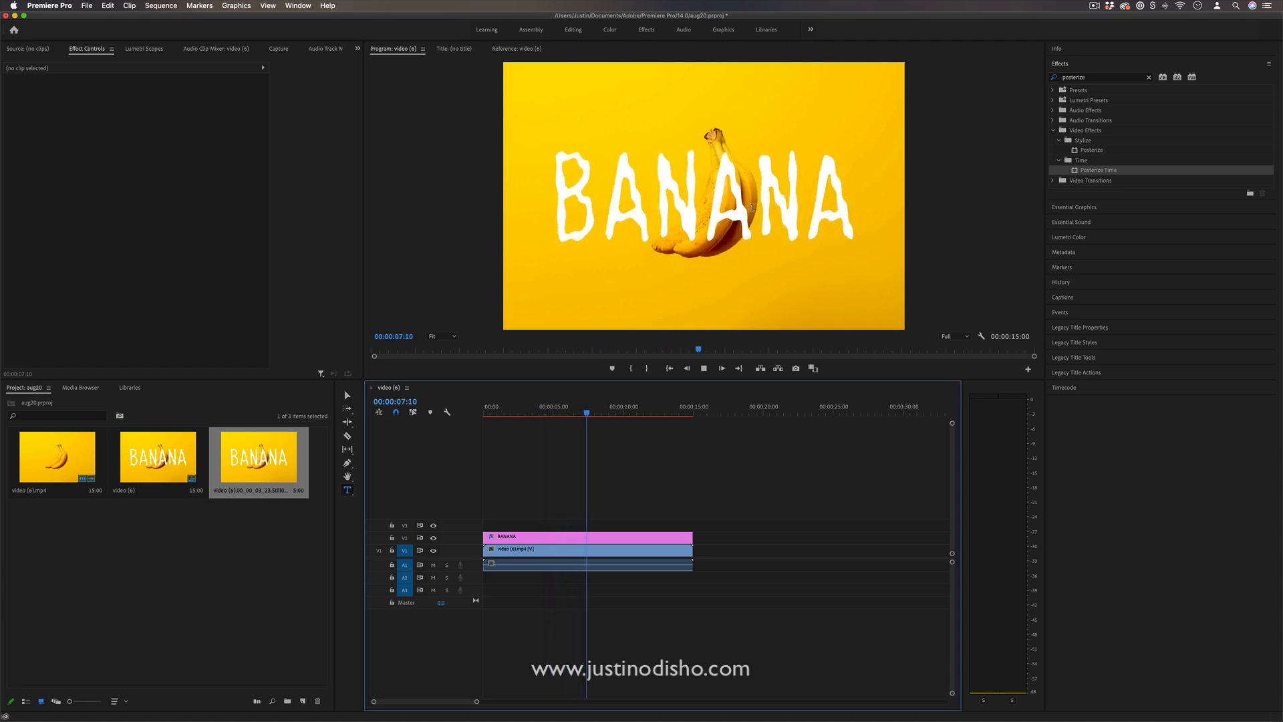
click(515, 48)
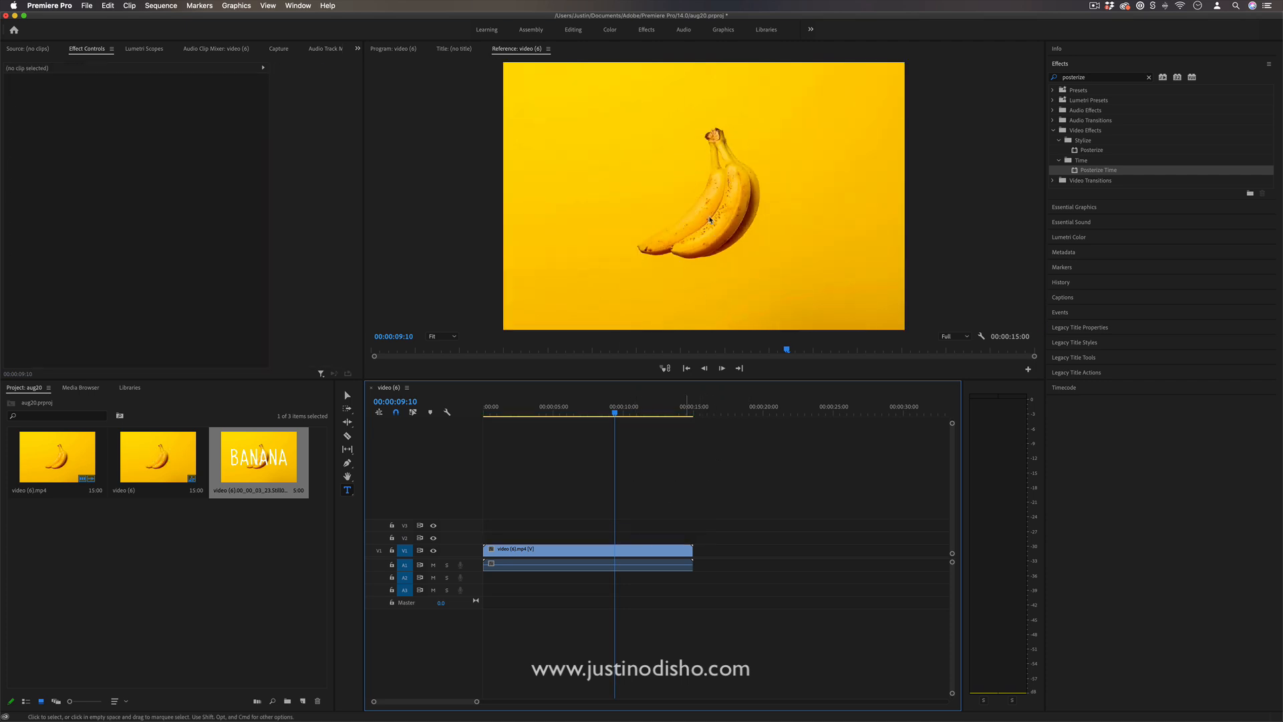
- Create centred white BANANA text over the video and set it in the Pyjama Party font
click(586, 548)
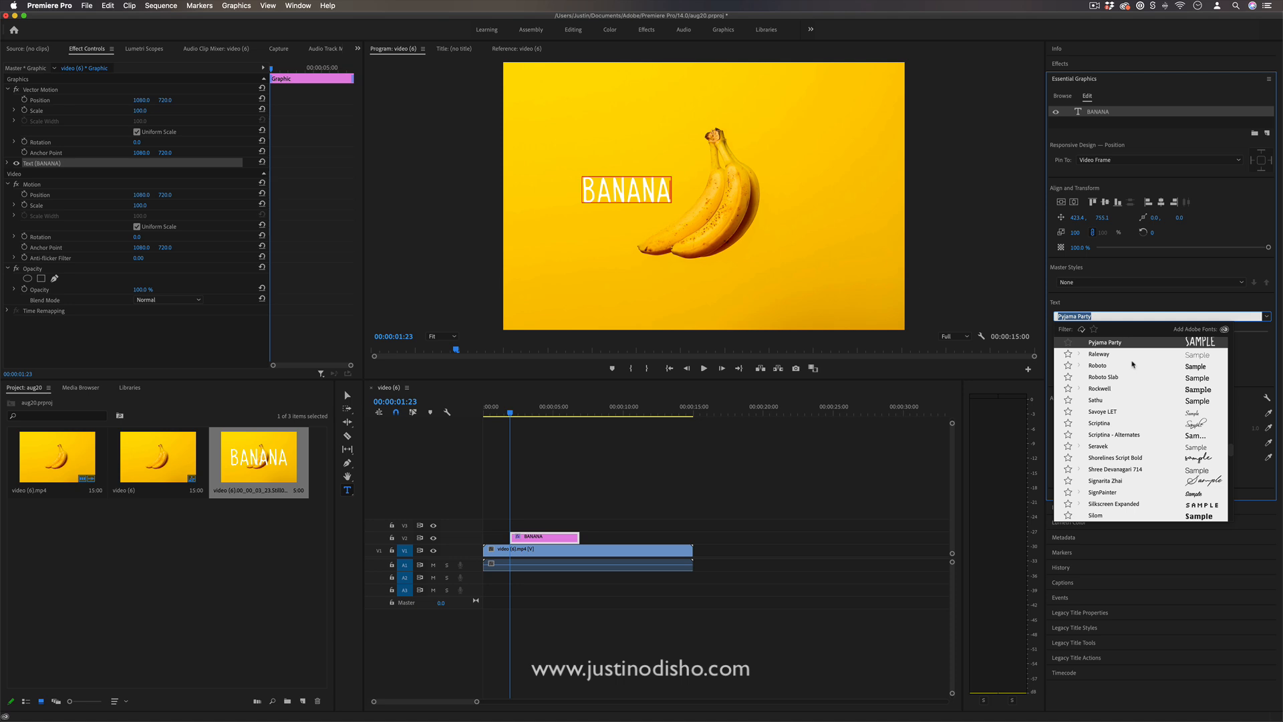
scroll(up, 3)
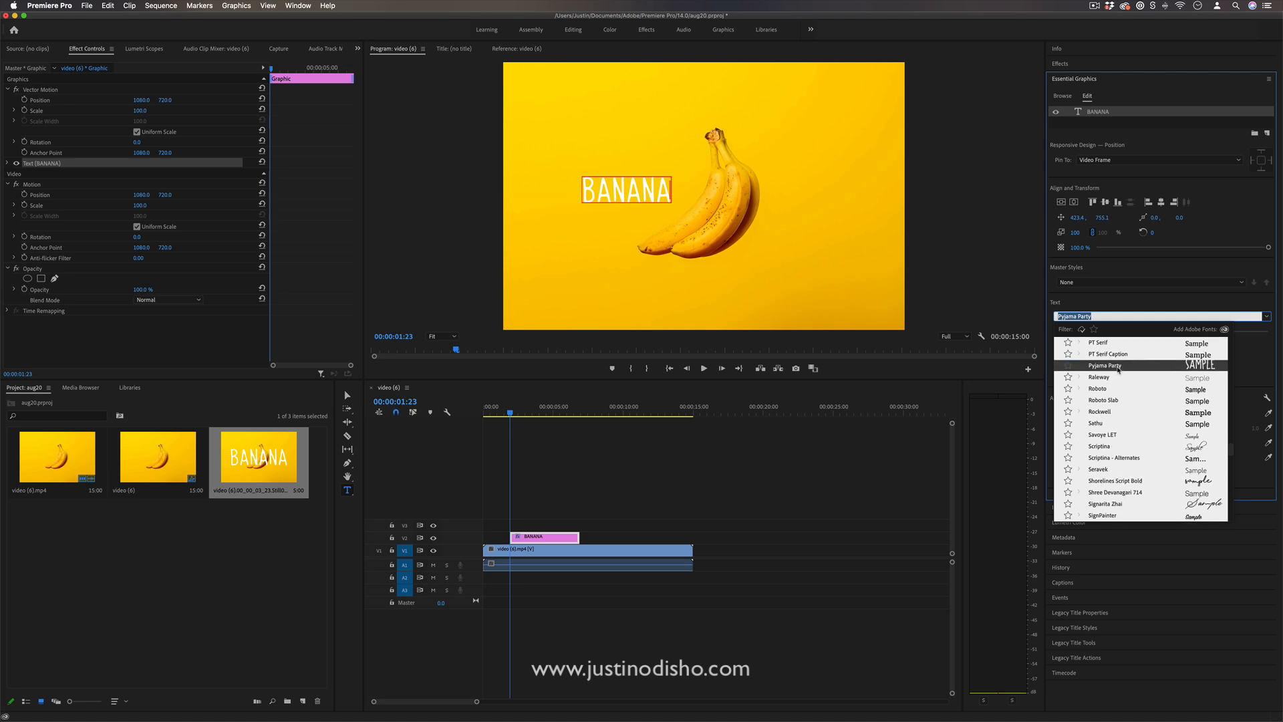
click(1105, 365)
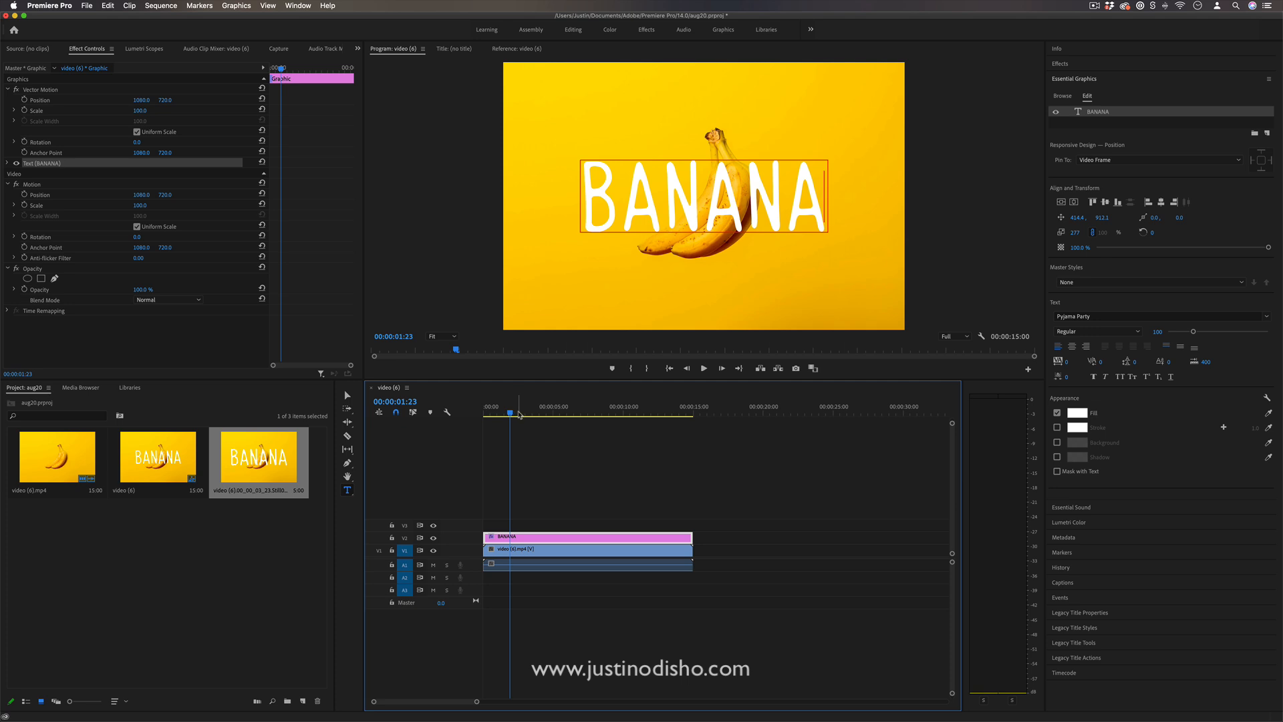
- Find 'wave warp' in Effects and apply Wave Warp to the BANANA graphic clip
click(1060, 63)
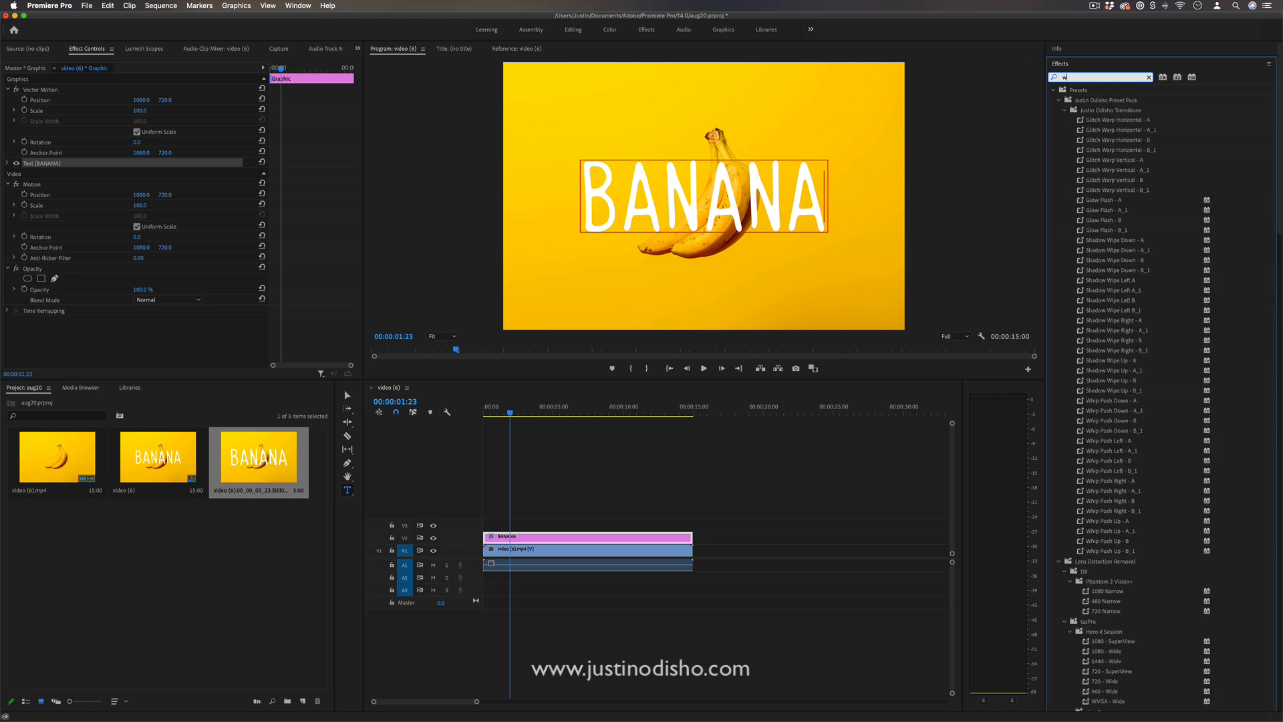
text(wave warp)
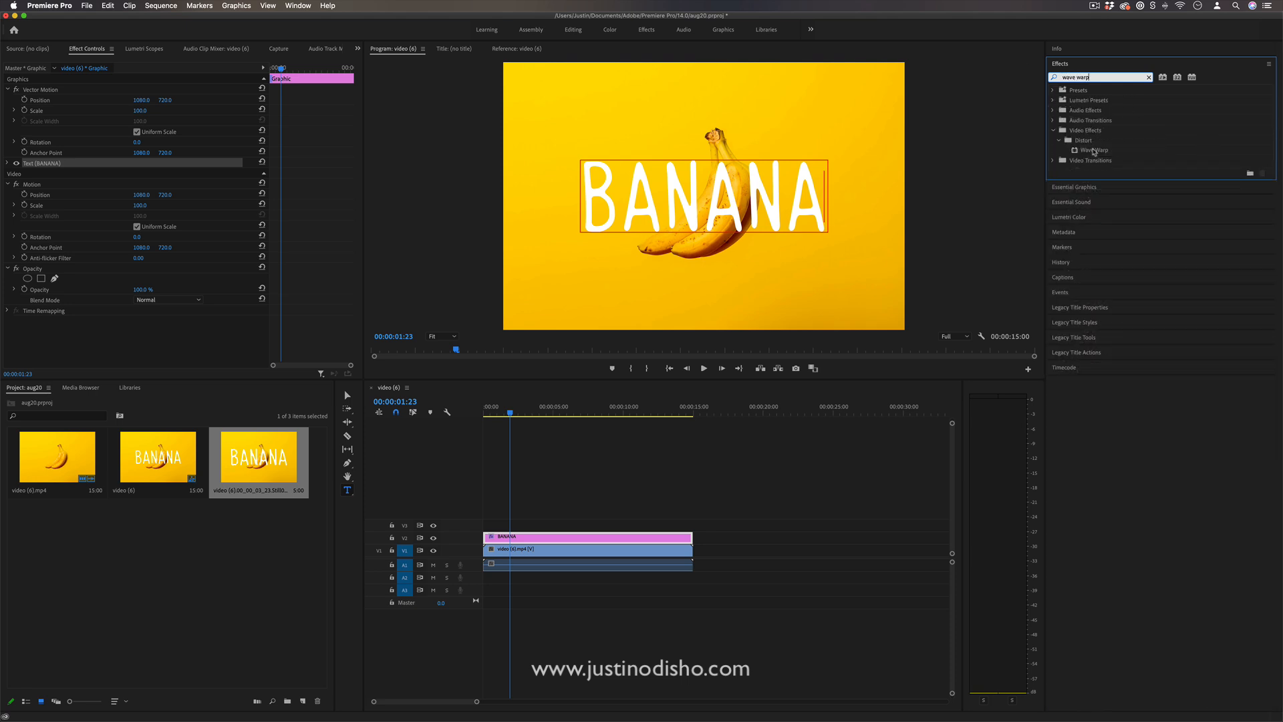
click(1092, 150)
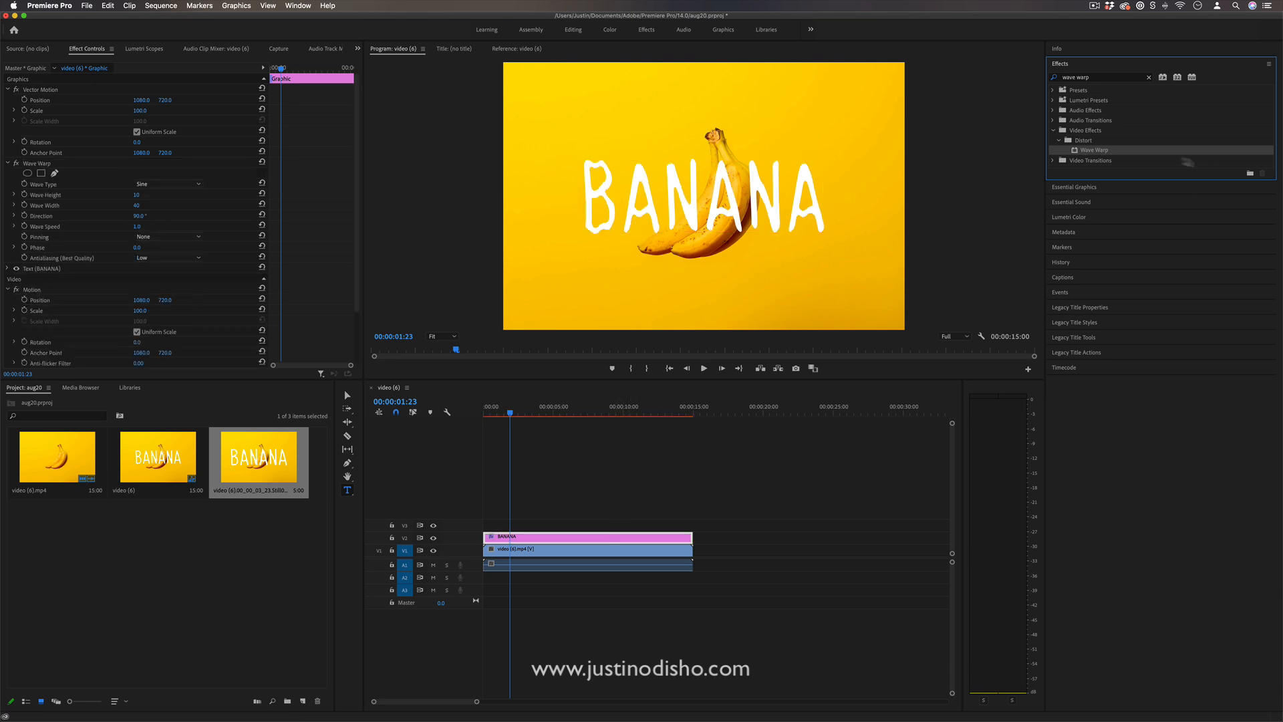
mouse_move(1108, 152)
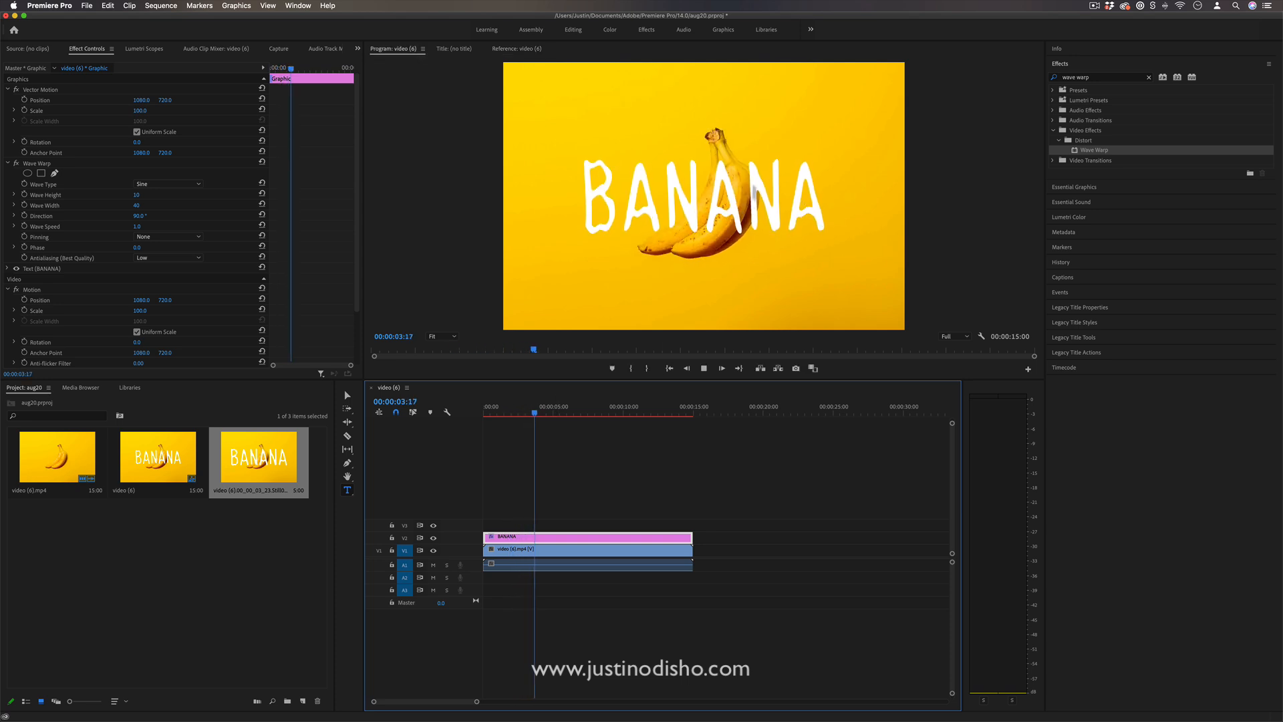
- Set Wave Warp to Height 96, Width 296, Direction 138° and Speed 0.5
click(561, 405)
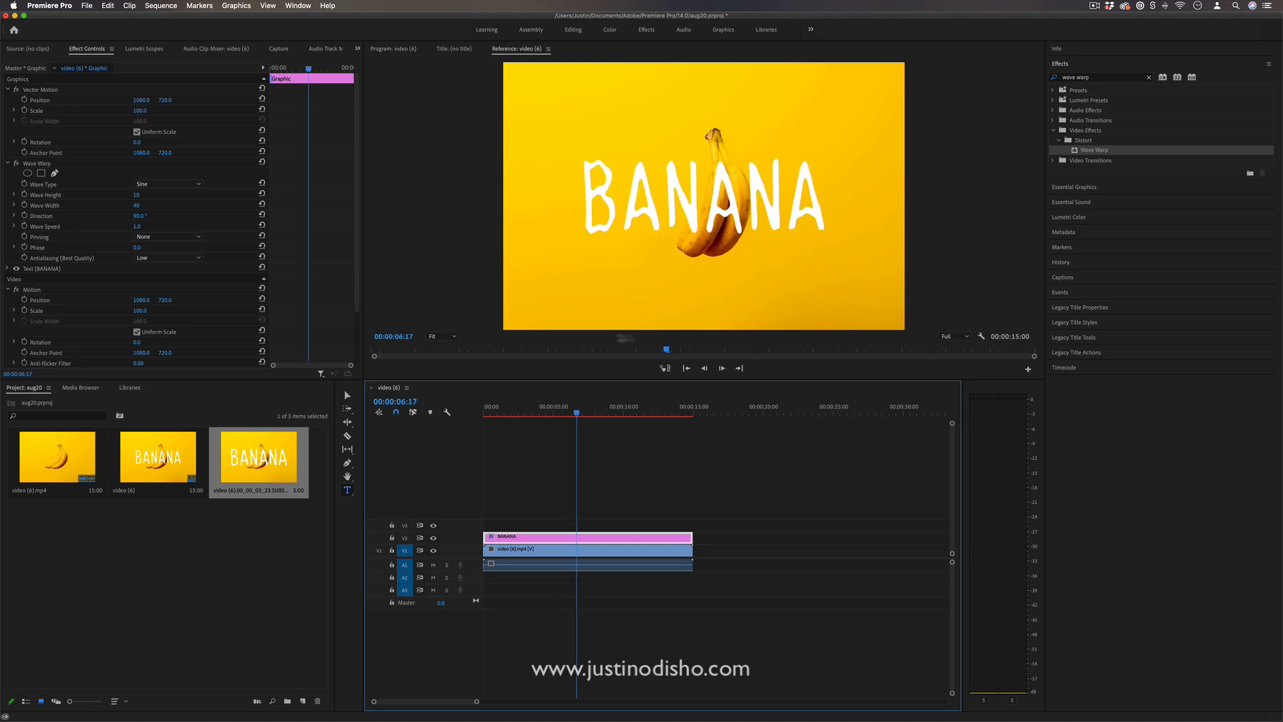
mouse_move(334, 236)
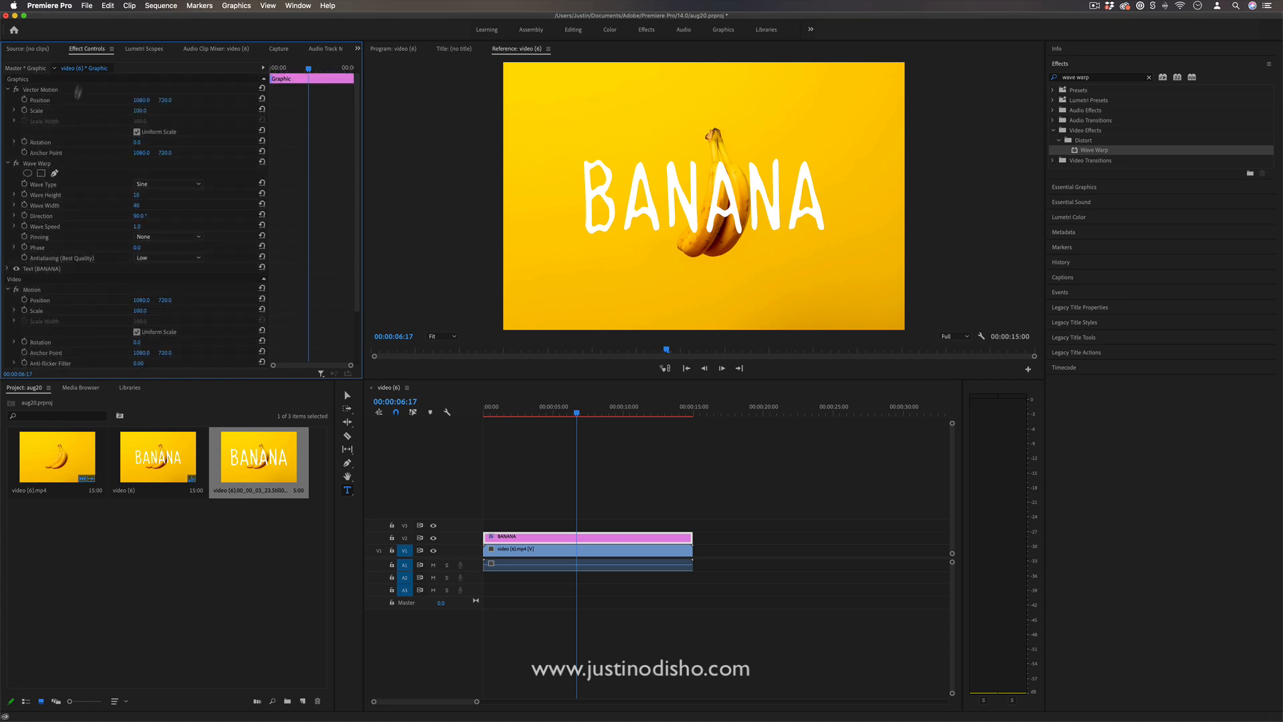
mouse_move(532, 542)
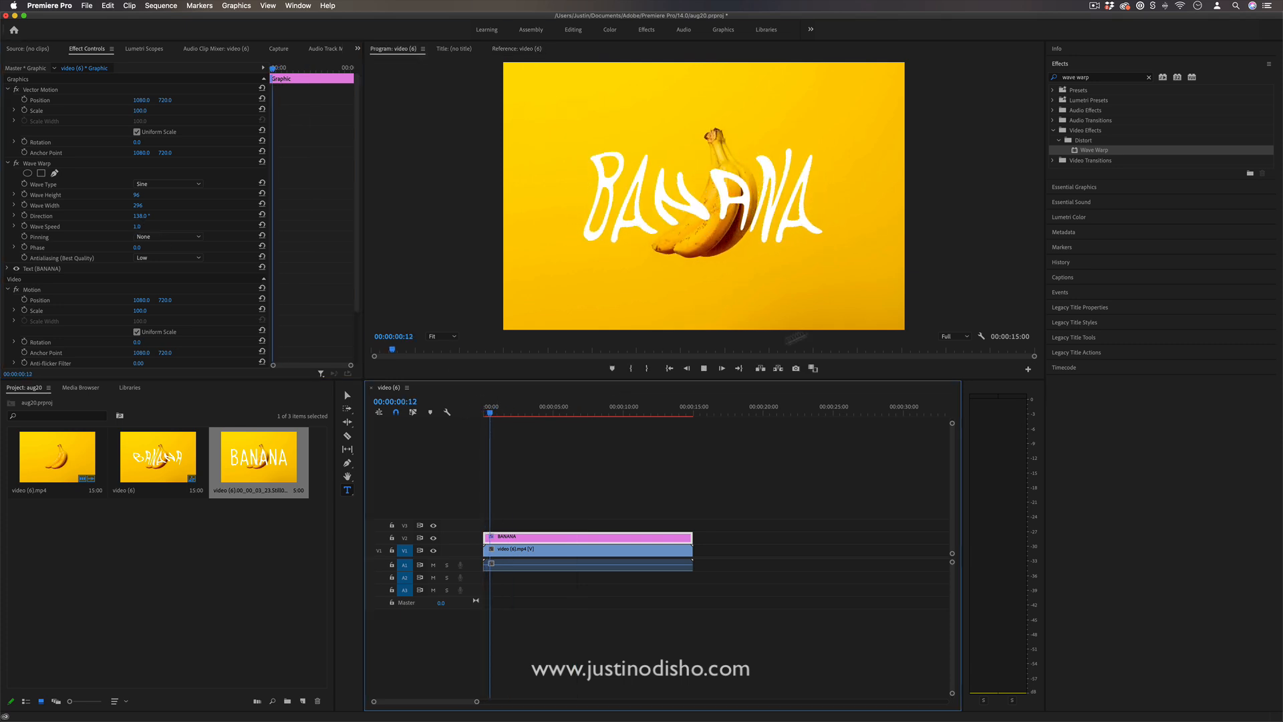
double_click(141, 226)
text(posterize)
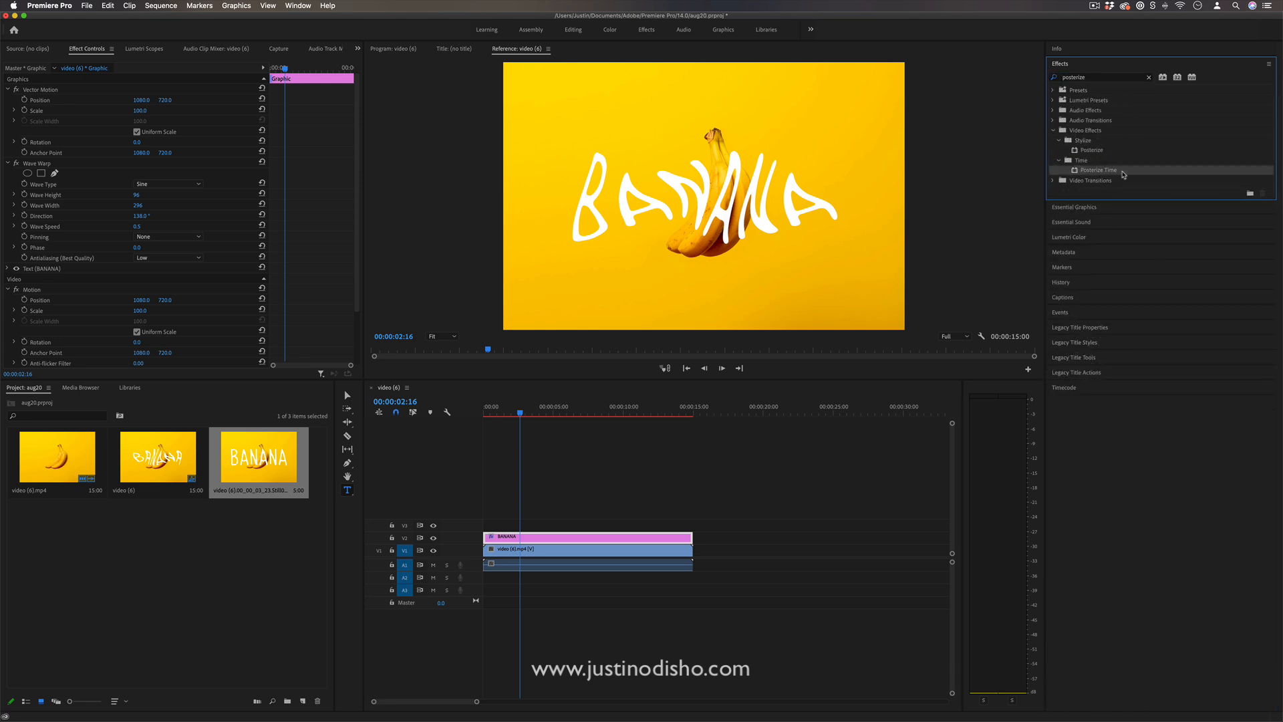
- Add Posterize Time at 6 fps and tone Wave Warp to Height 29, Width 138, Direction 195°
double_click(1094, 170)
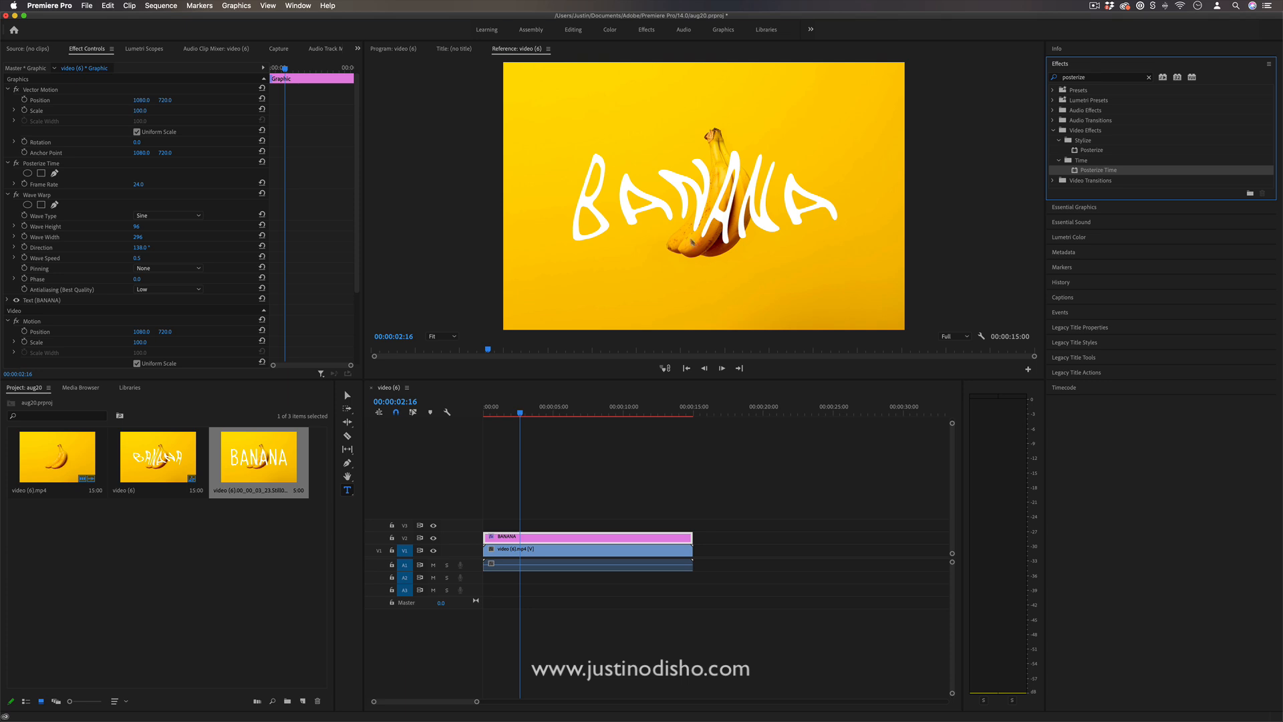
mouse_move(80, 190)
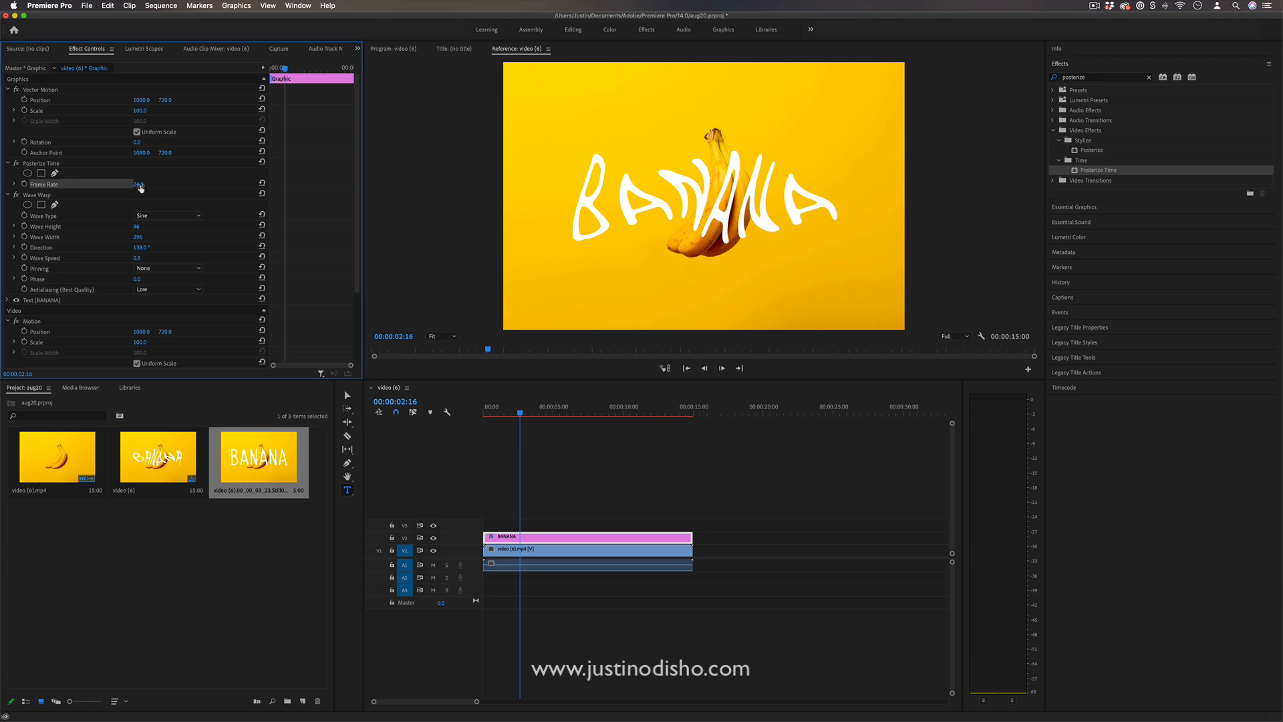
double_click(145, 183)
text(4)
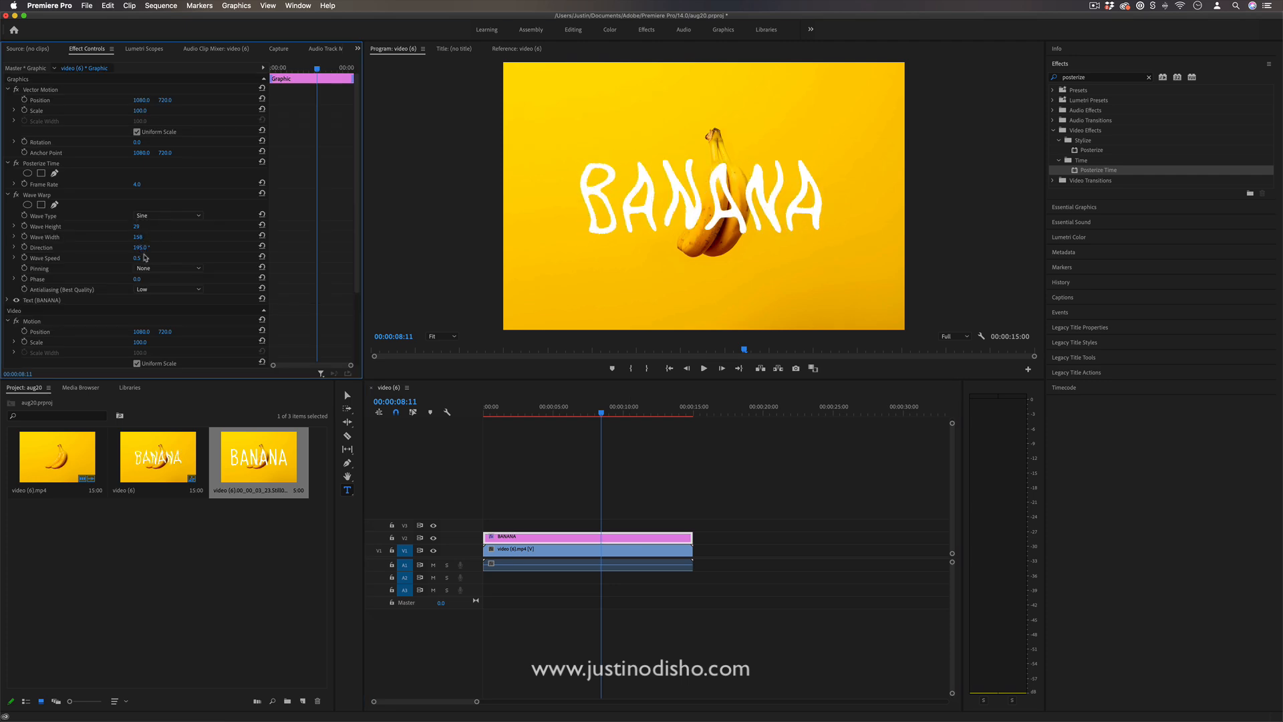
- Switch the Wave Warp wave type from Sine to Triangle
click(168, 216)
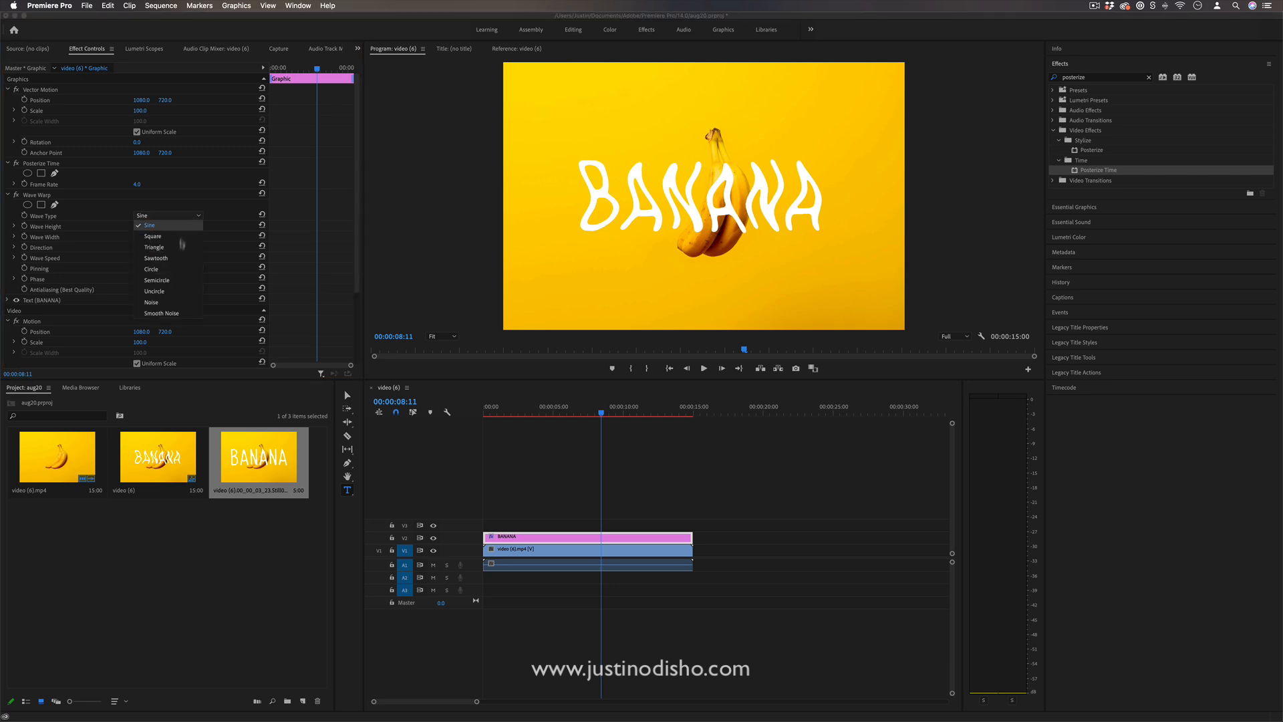
click(154, 247)
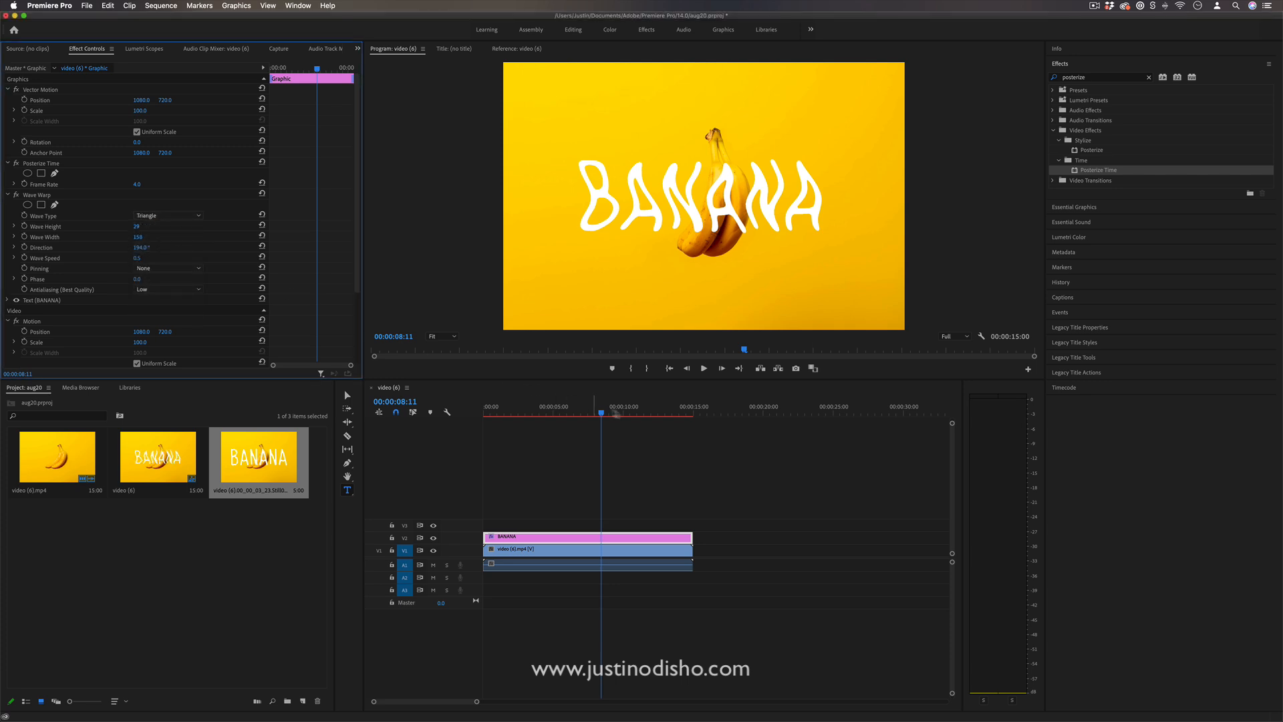